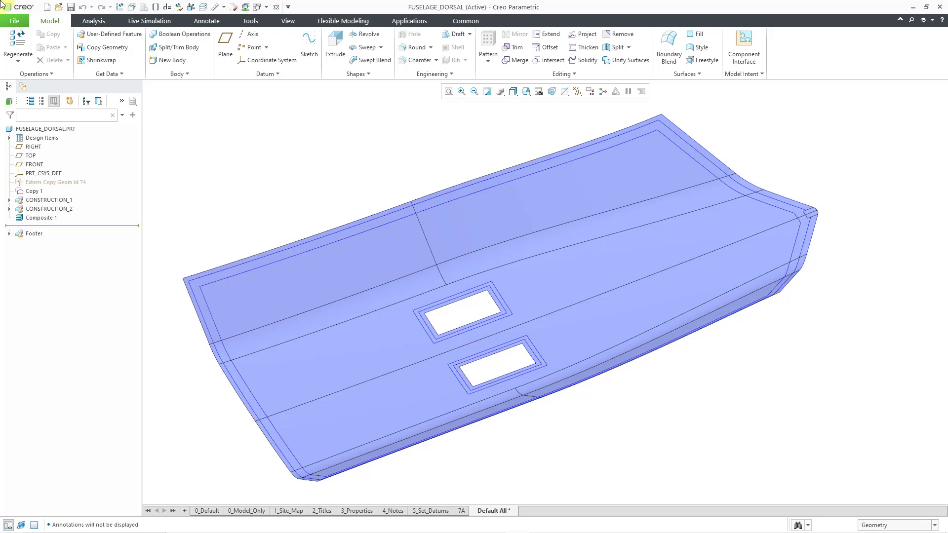
mouse_move(79, 226)
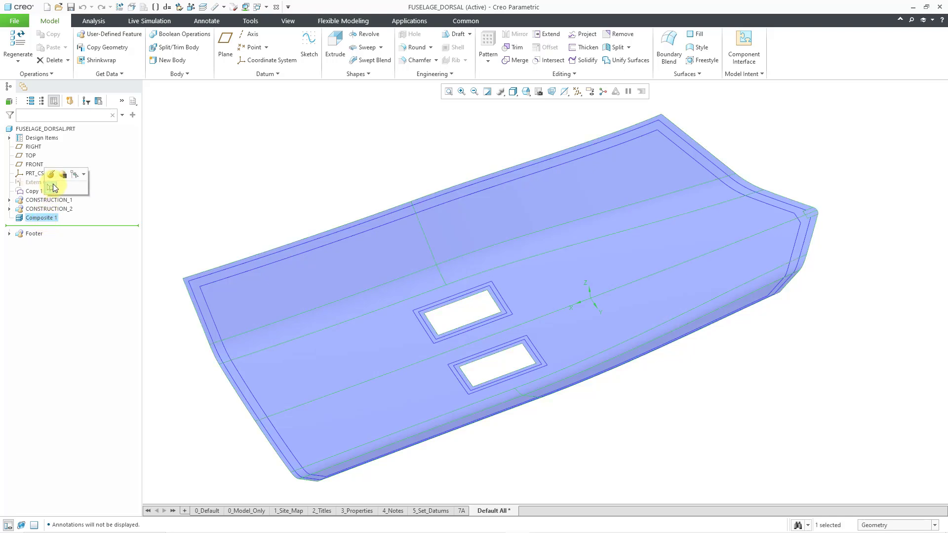
mouse_move(53, 176)
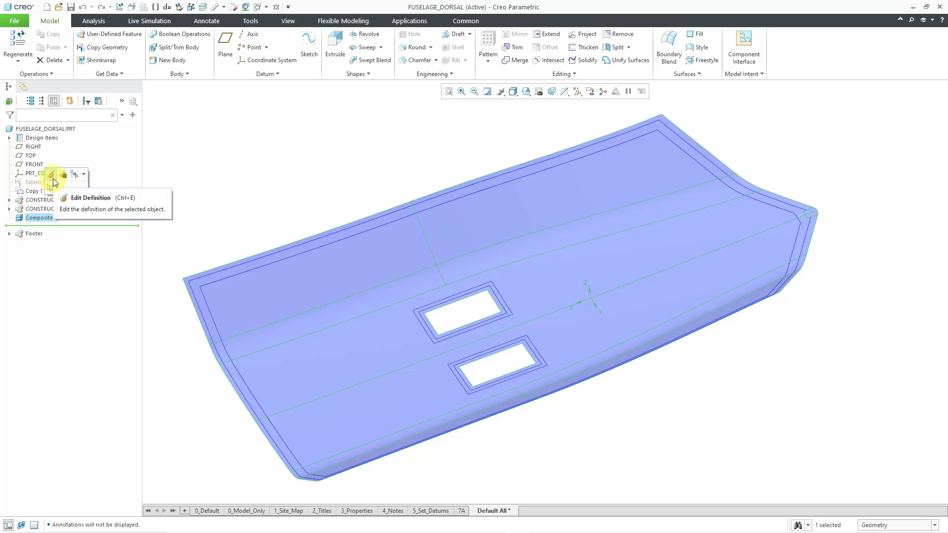
- Edit the definition of Composite 1 and turn on datum plane display
click(90, 198)
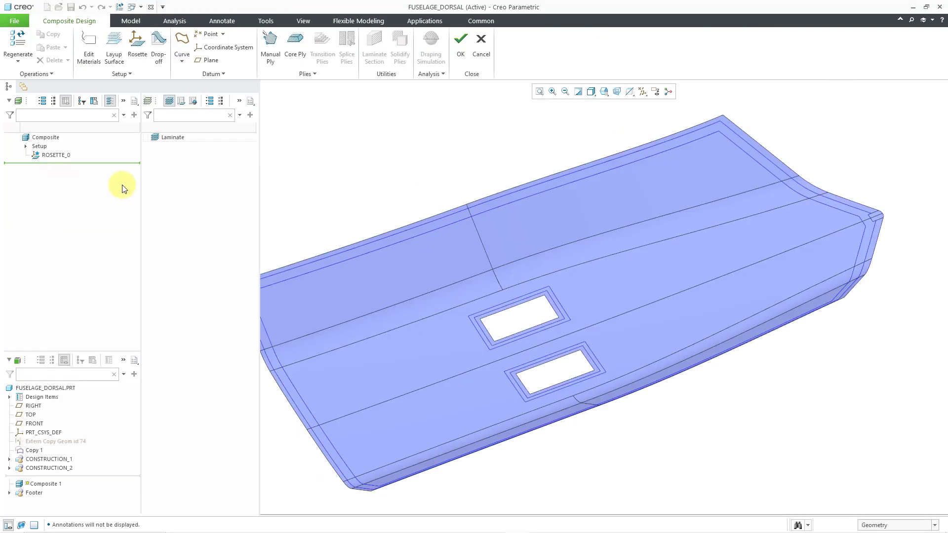
mouse_move(332, 175)
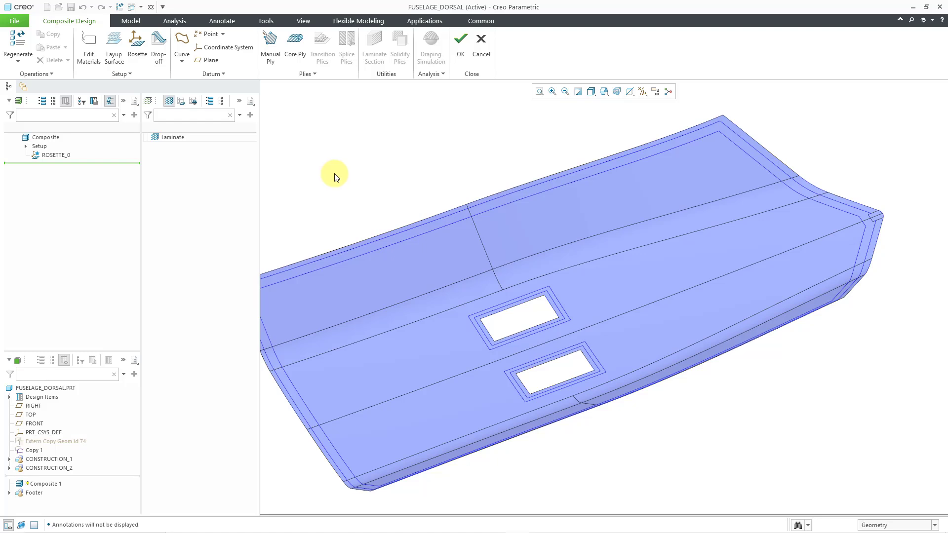
mouse_move(645, 94)
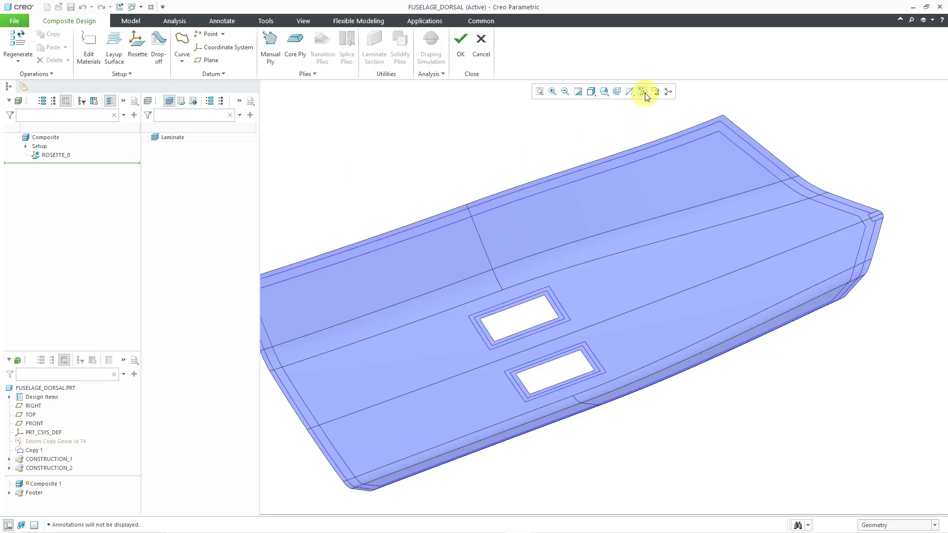
click(642, 91)
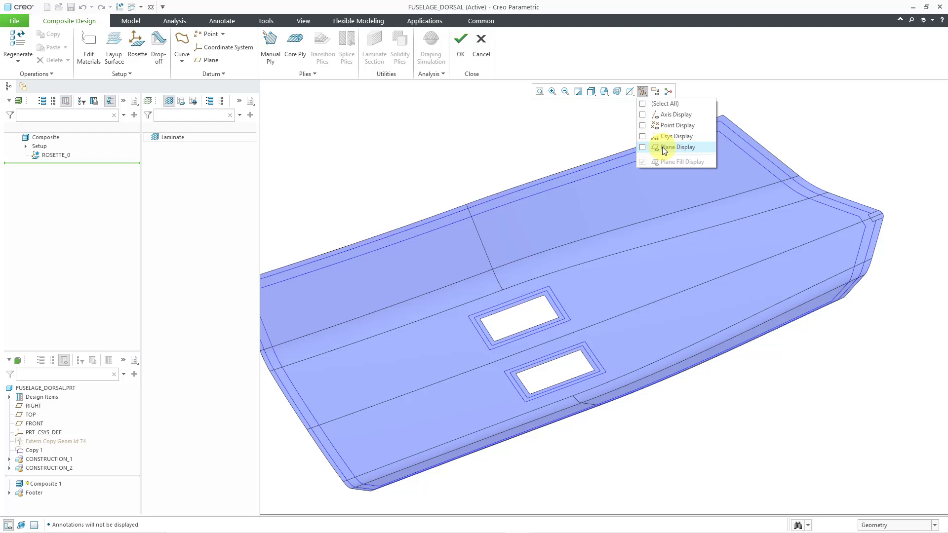
click(678, 147)
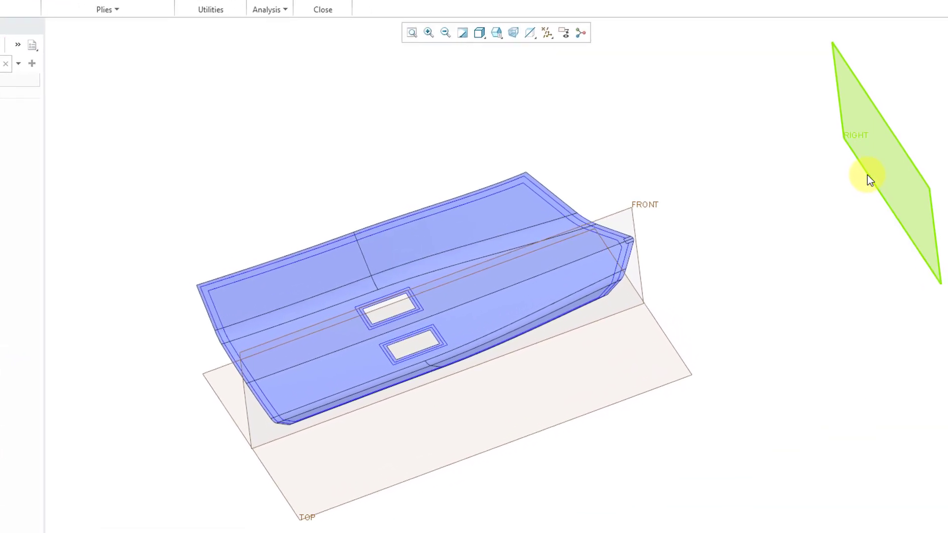
mouse_move(868, 176)
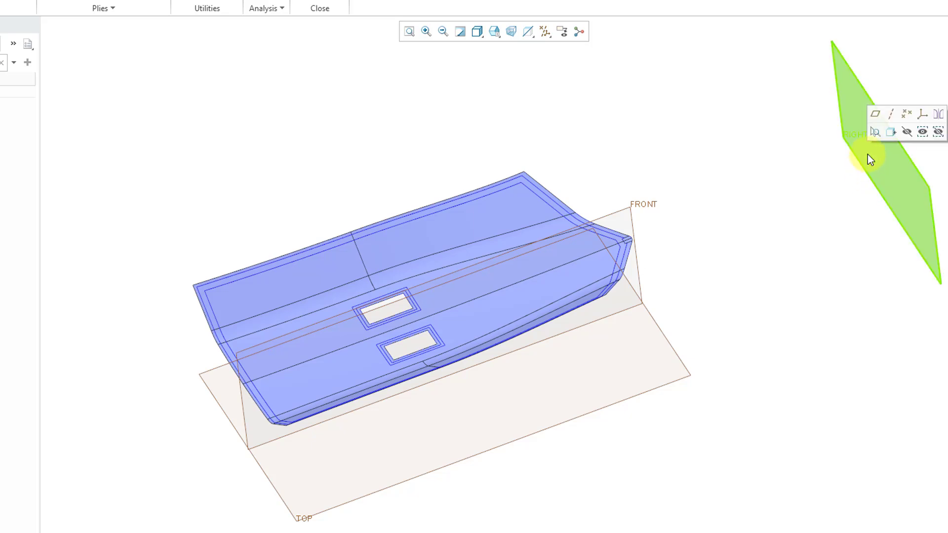
mouse_move(874, 115)
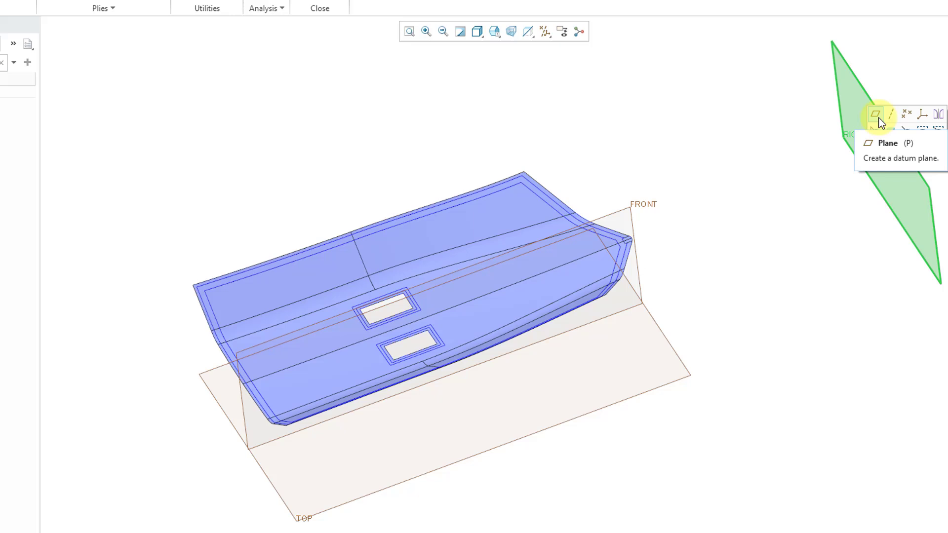
- Create datum plane DTM1 offset 6400 from the RIGHT plane
click(875, 114)
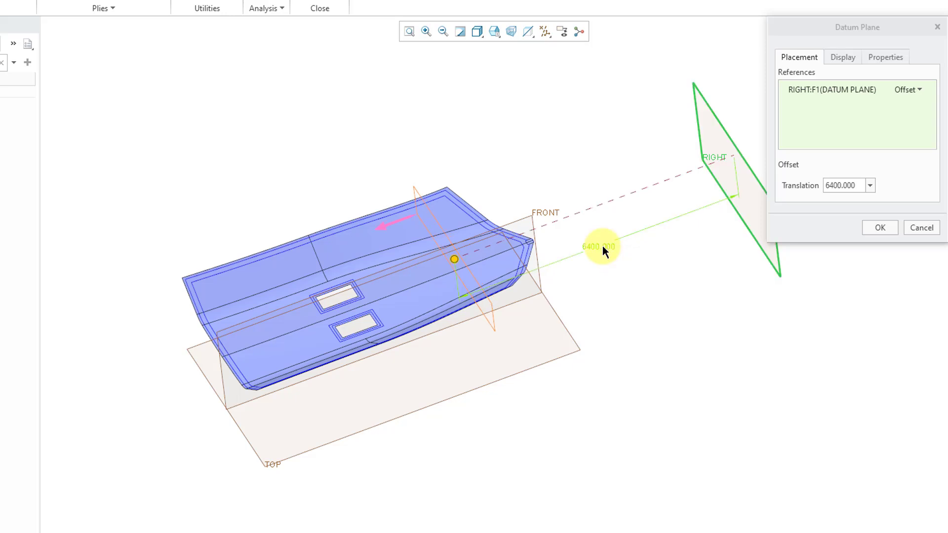
mouse_move(888, 243)
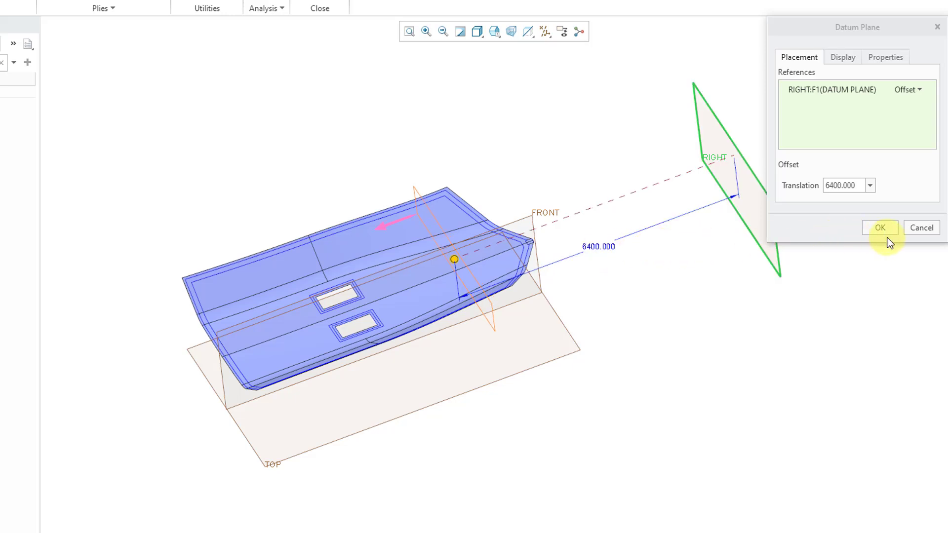
click(879, 228)
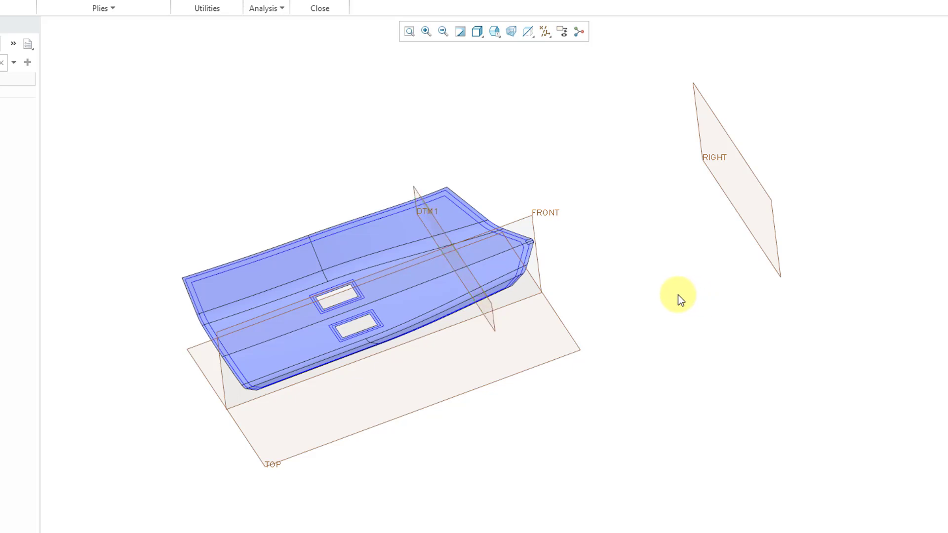
mouse_move(752, 254)
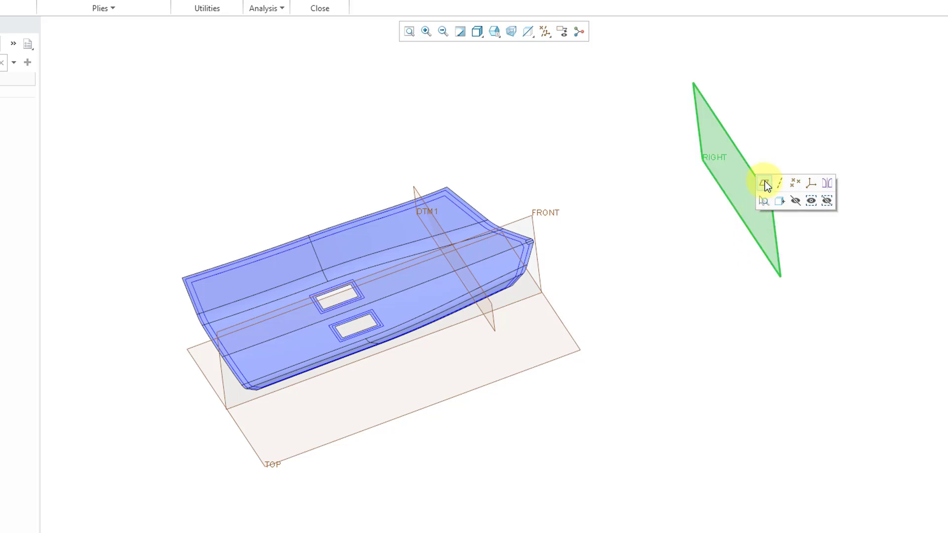
- Create datum plane DTM2 offset 10800 from the RIGHT plane
click(763, 183)
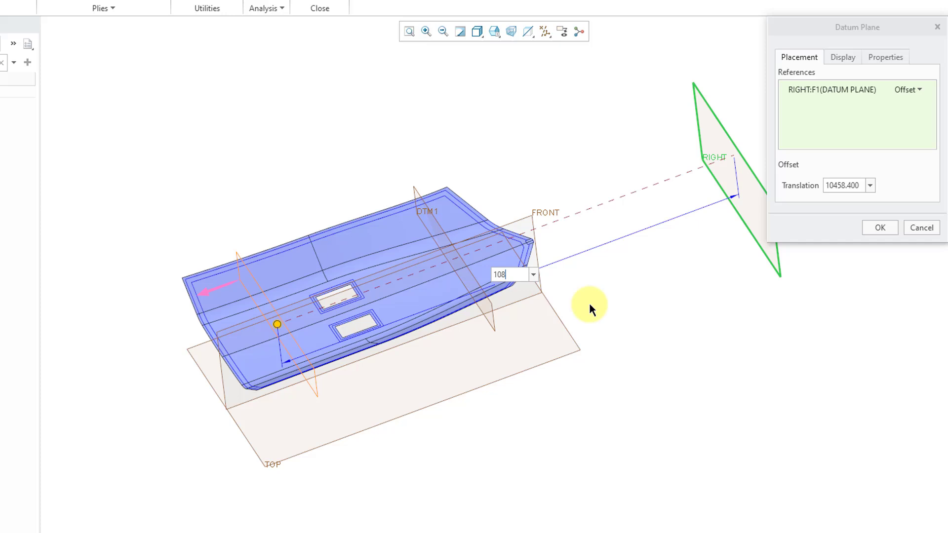
text(10800.000)
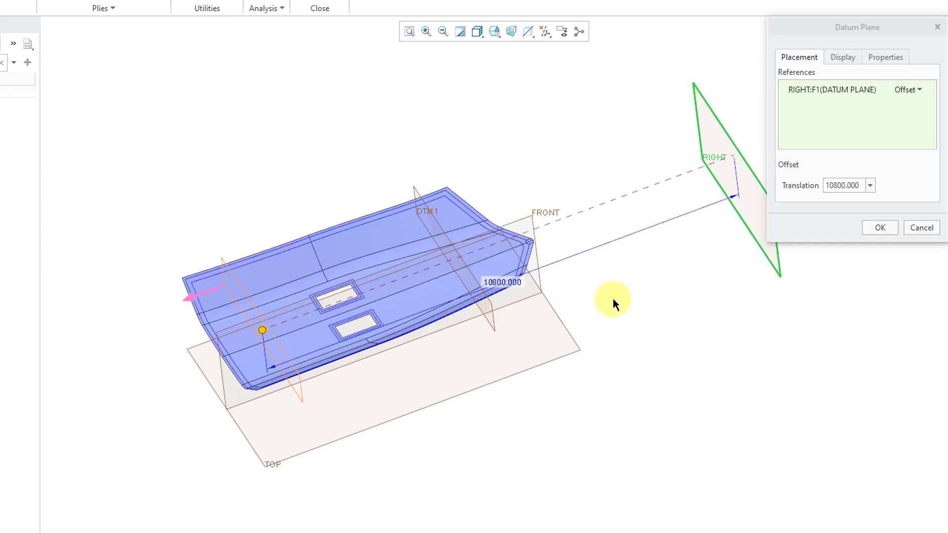
click(880, 228)
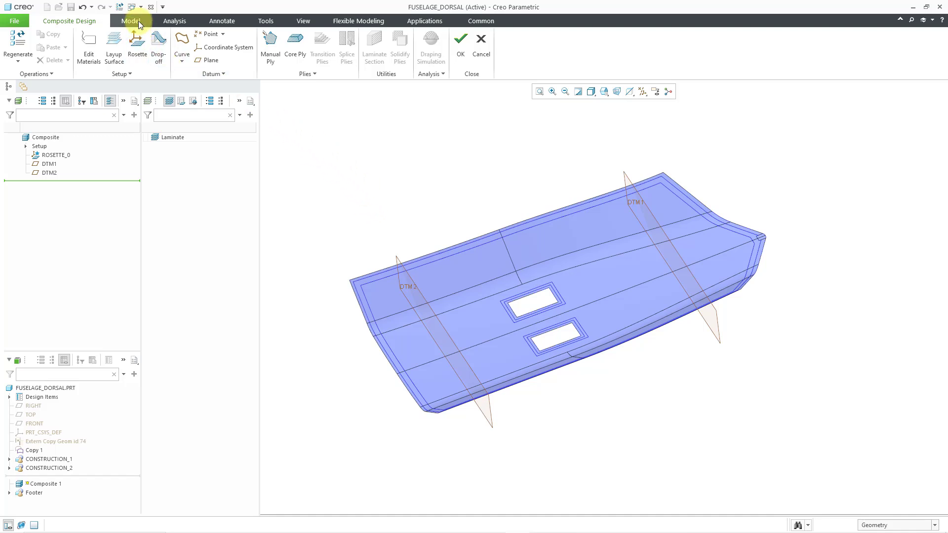
- Intersect the laminate surface with DTM1 and DTM2, creating Intersect 1 and Intersect 2
click(131, 21)
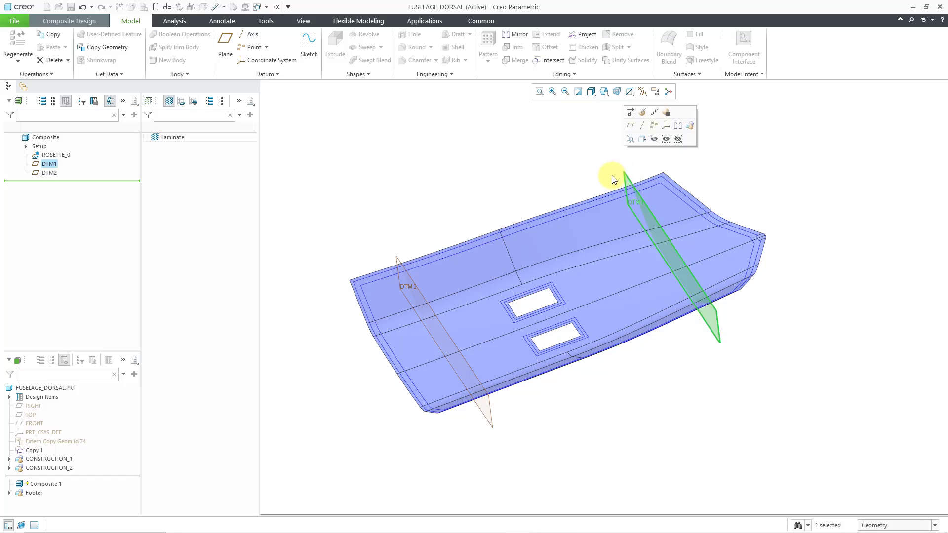
mouse_move(631, 231)
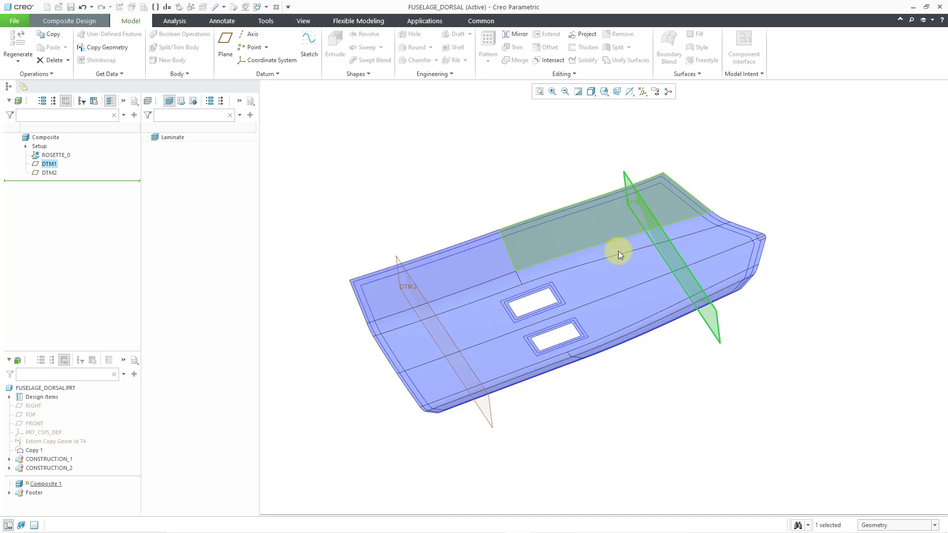
mouse_move(621, 250)
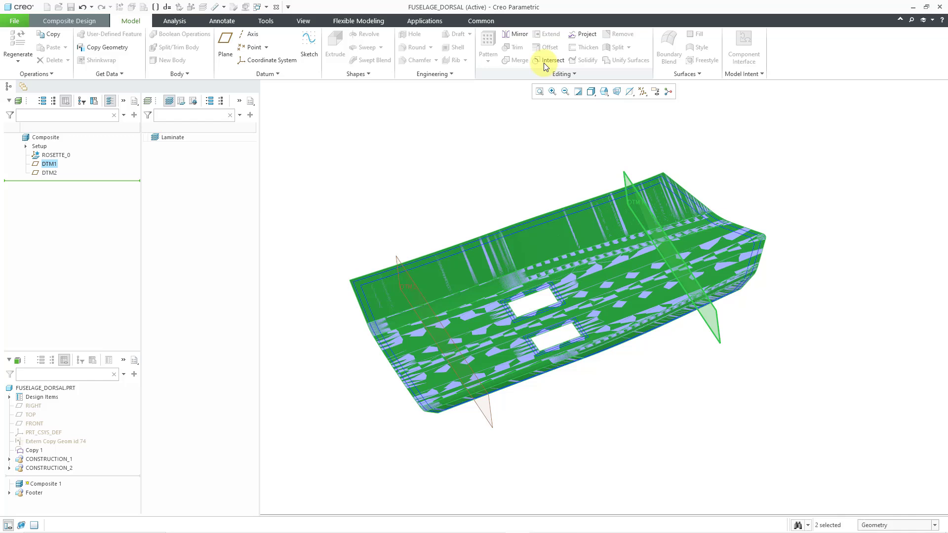
click(551, 60)
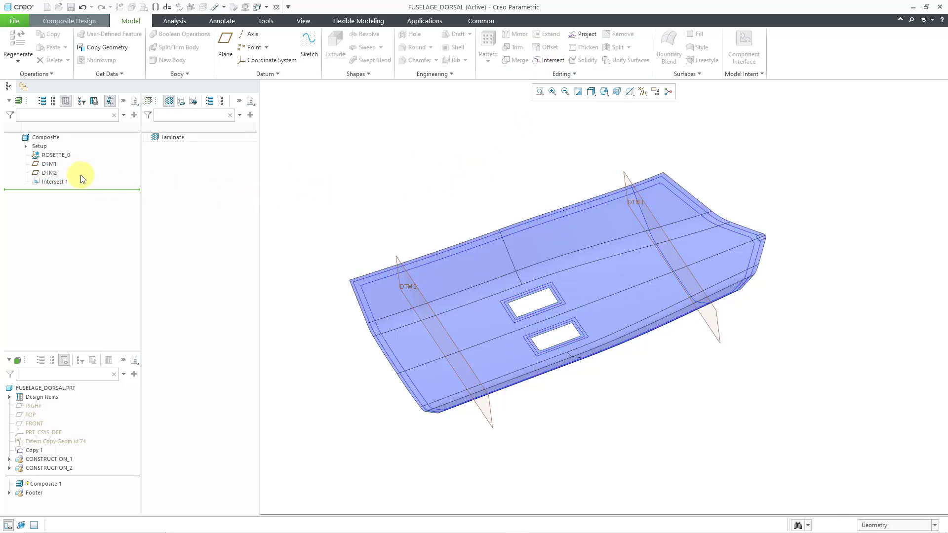
click(50, 164)
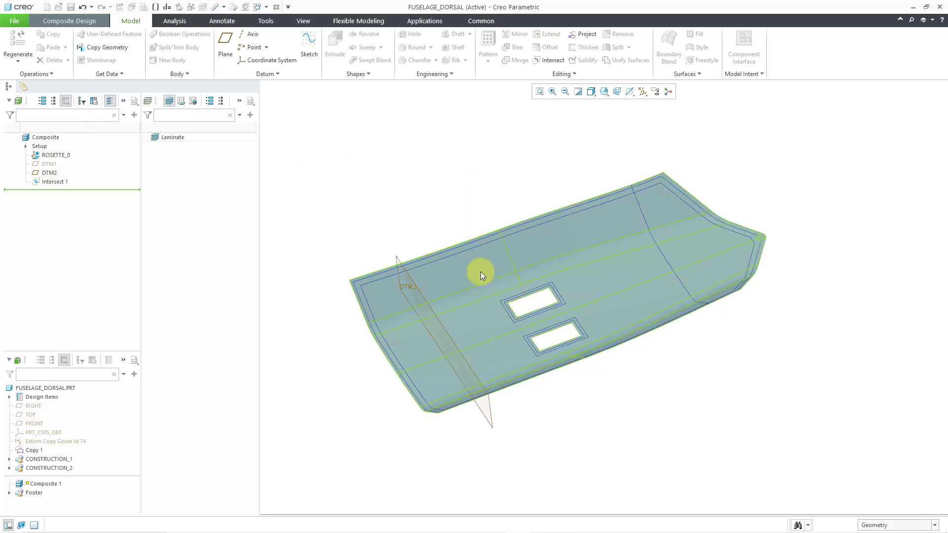
click(481, 276)
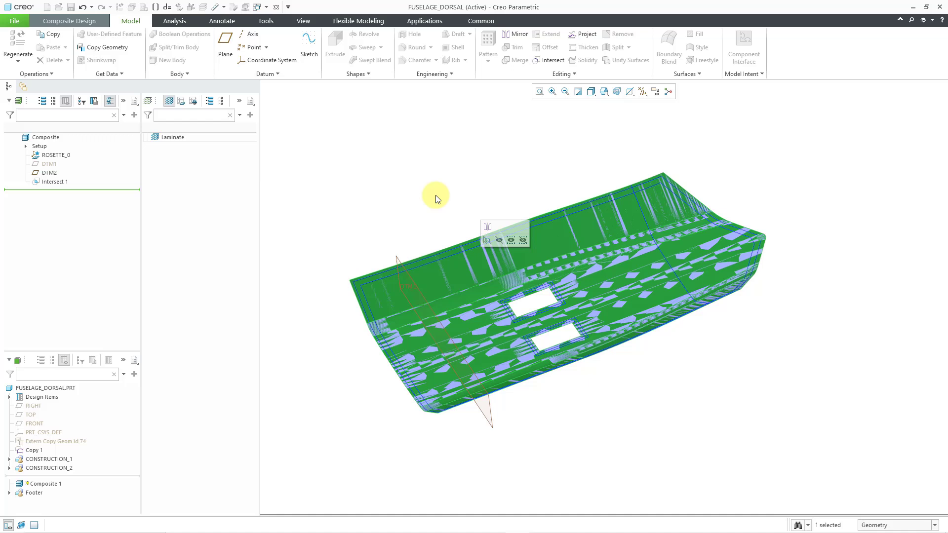
click(49, 172)
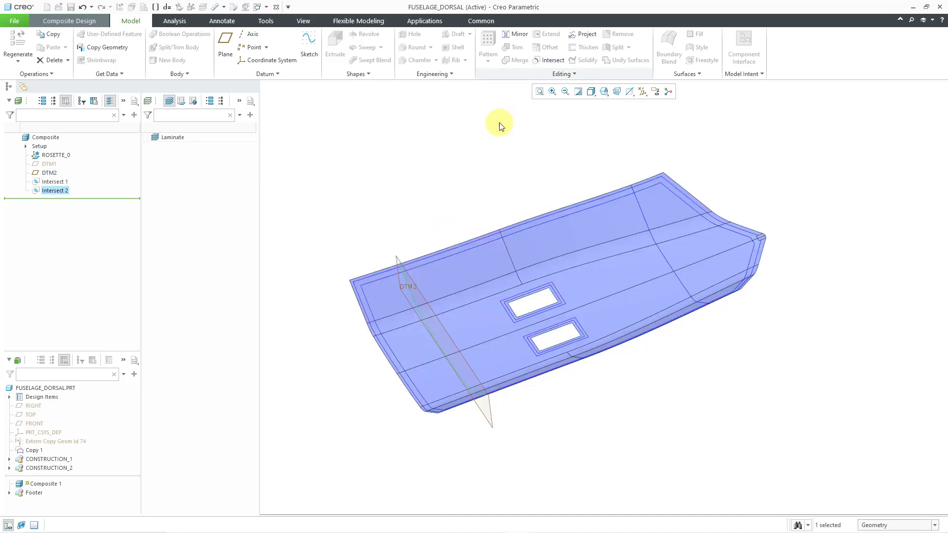
click(56, 182)
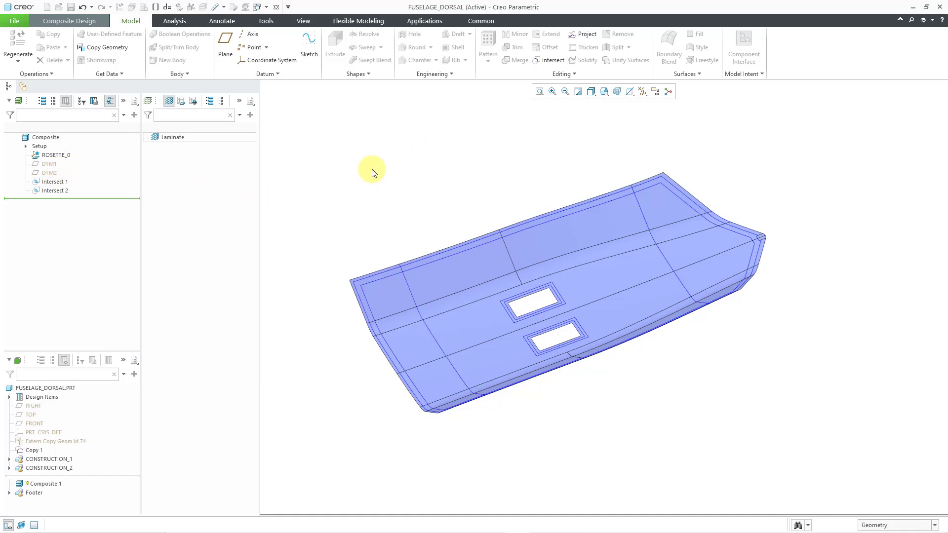
mouse_move(419, 171)
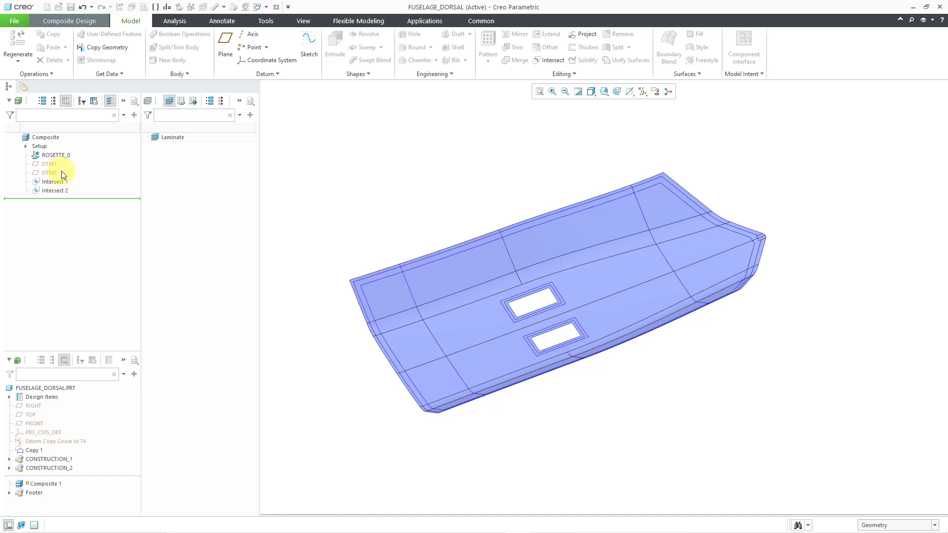
mouse_move(76, 187)
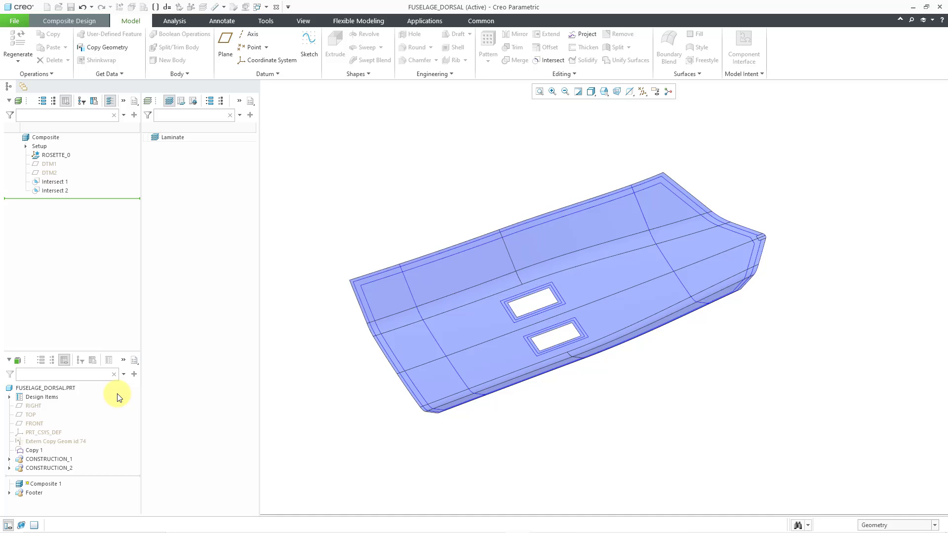
mouse_move(82, 470)
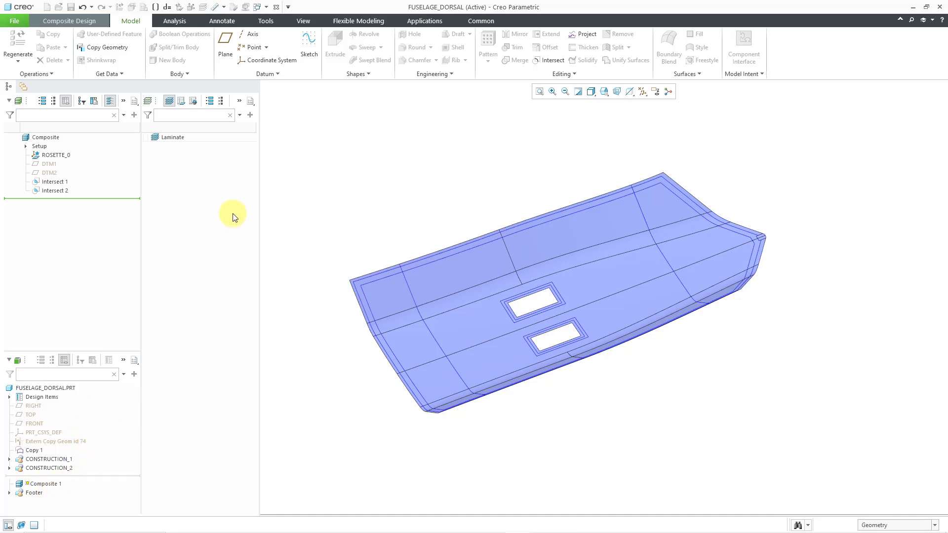
mouse_move(82, 23)
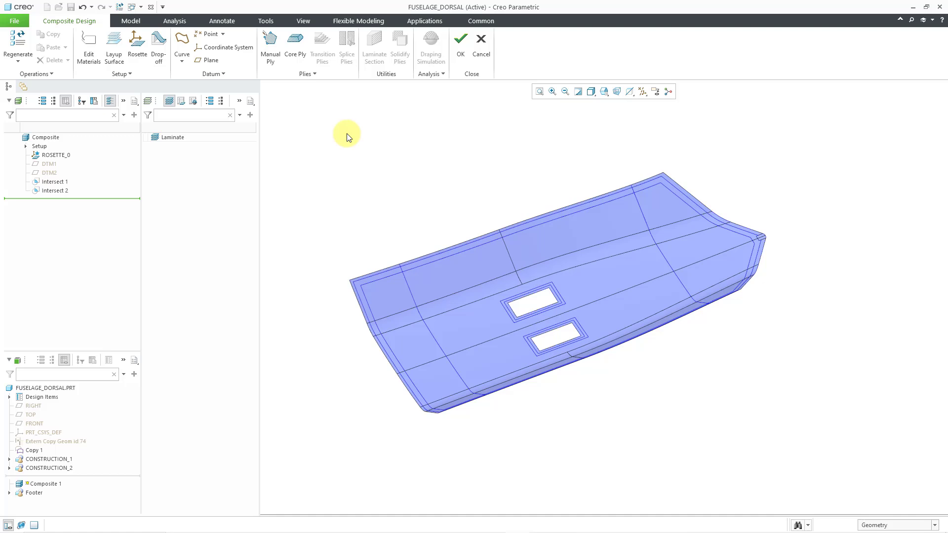
mouse_move(460, 40)
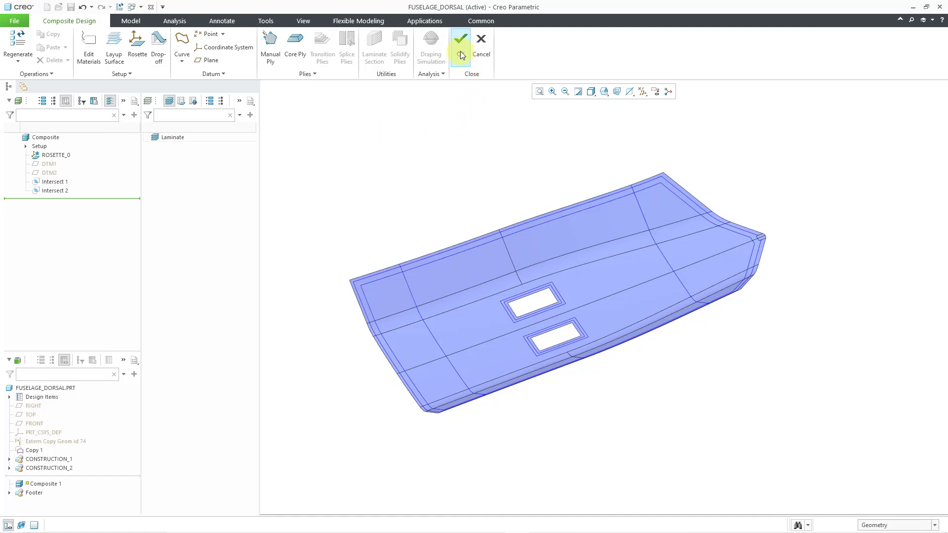
- Confirm the composite feature with OK and return to the part model
click(460, 42)
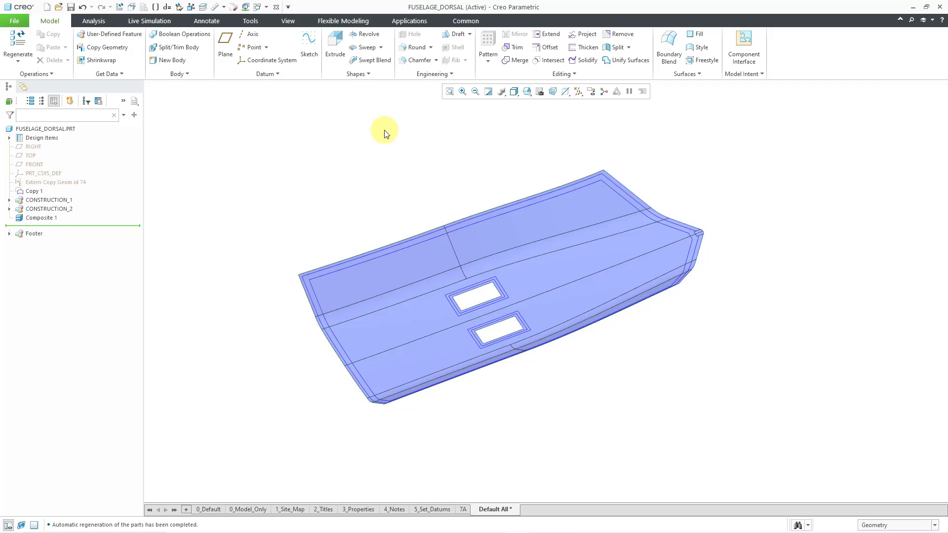
mouse_move(577, 91)
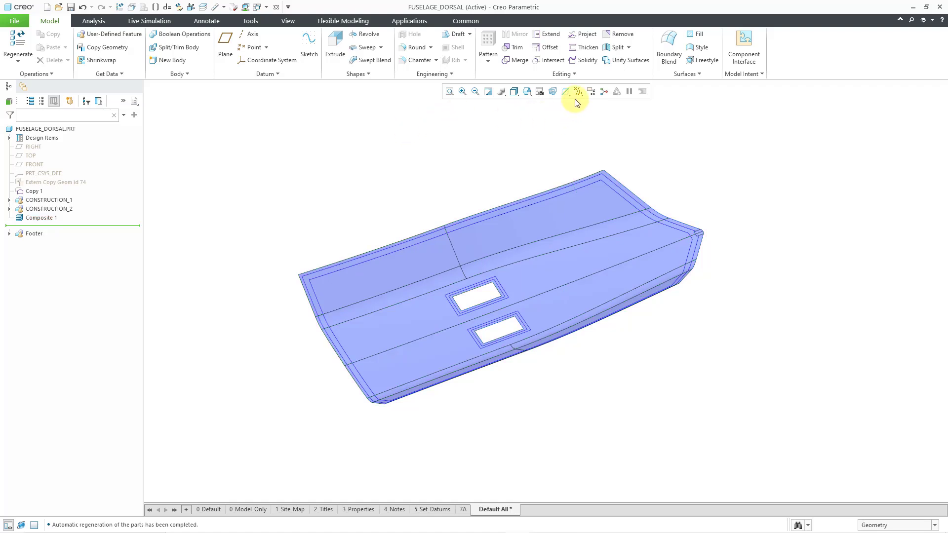
click(578, 90)
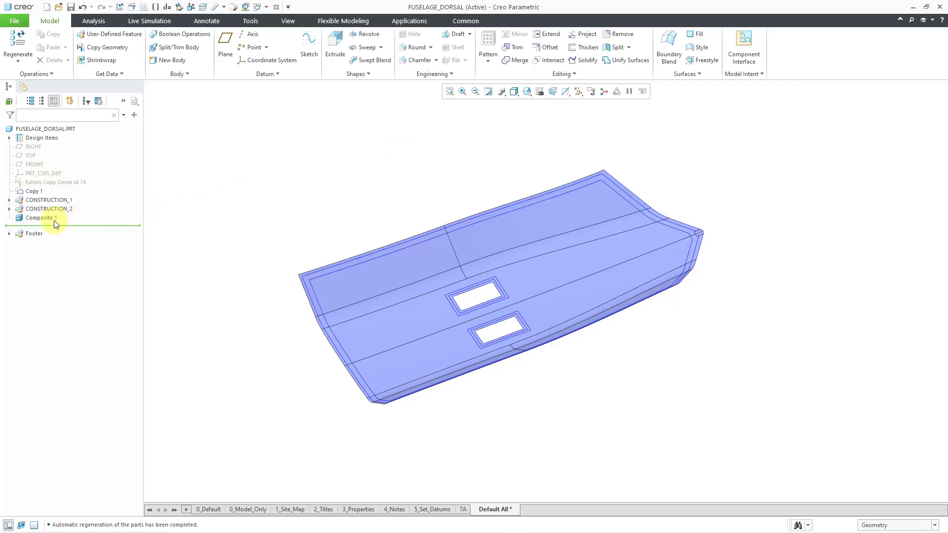
mouse_move(230, 213)
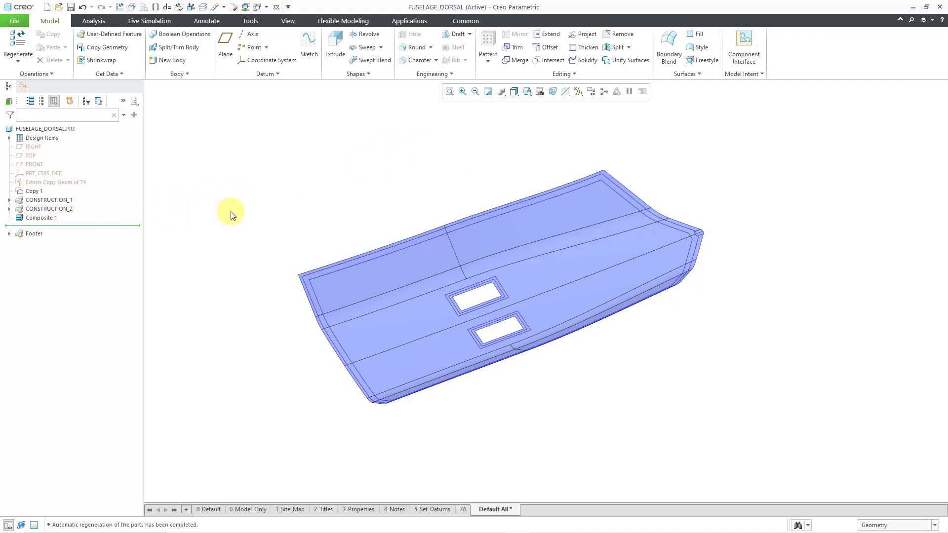